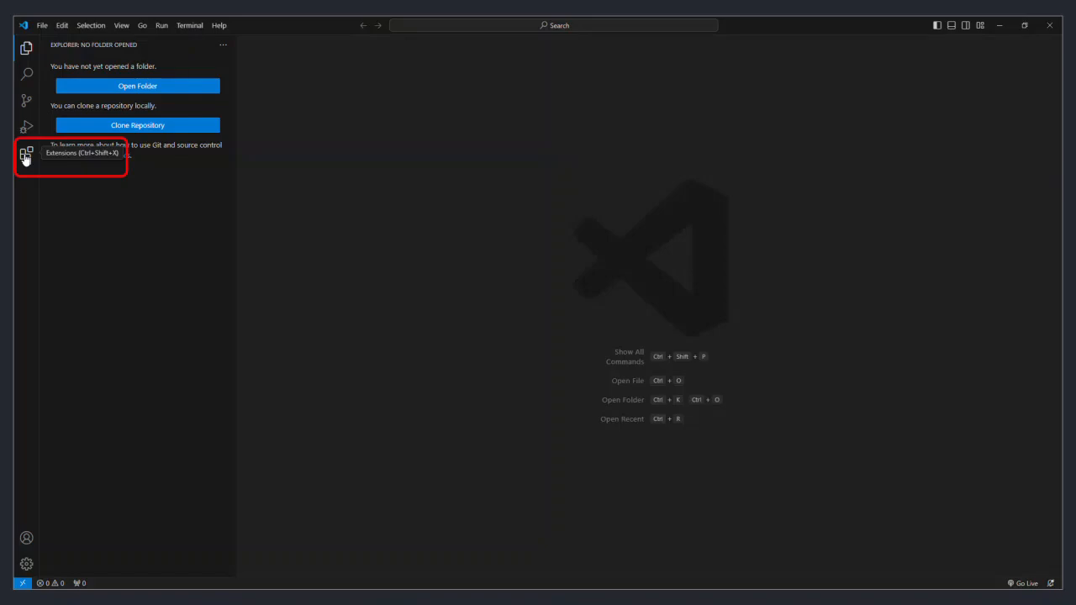
# Step: Install the OpenText Thrust Studio extension pack from the marketplace and open its Thrust Studio view
pyautogui.click(26, 153)
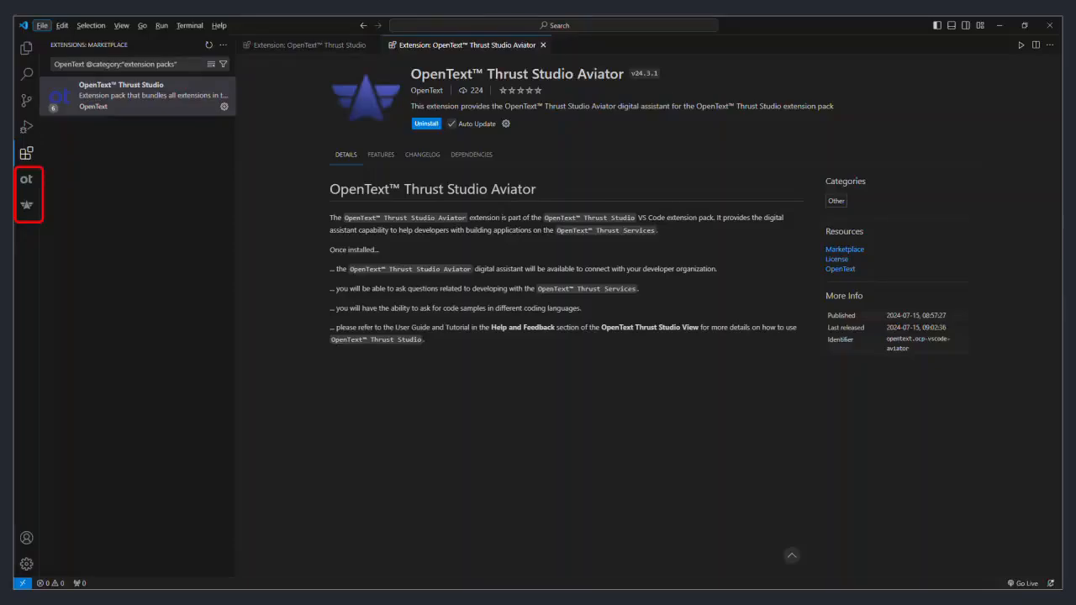
pyautogui.click(26, 179)
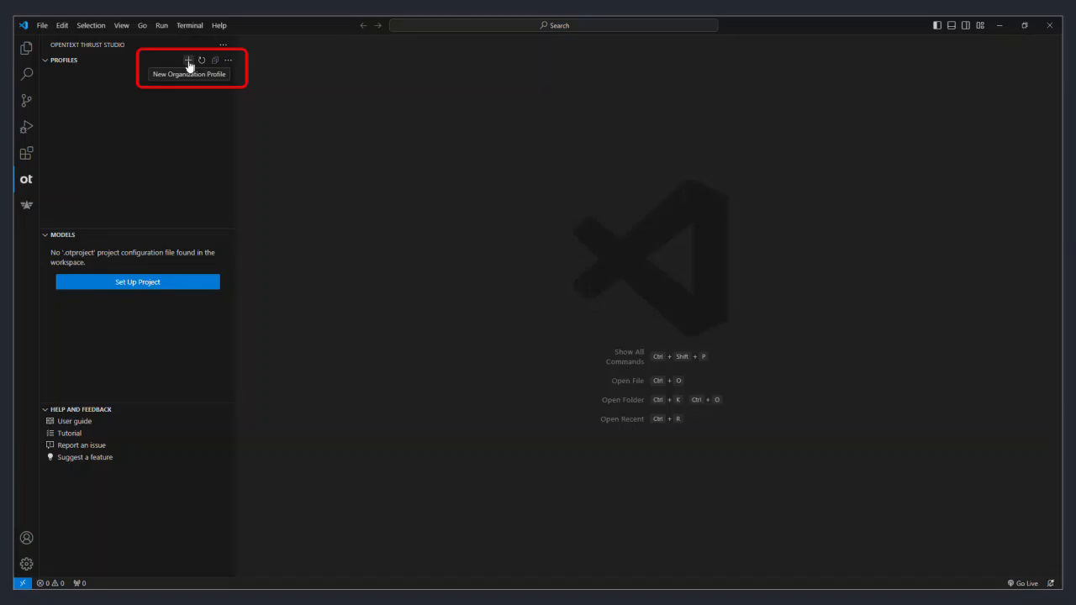
# Step: Add the Organization 1 profile with organization ID, client ID and us region, and connect
pyautogui.click(188, 60)
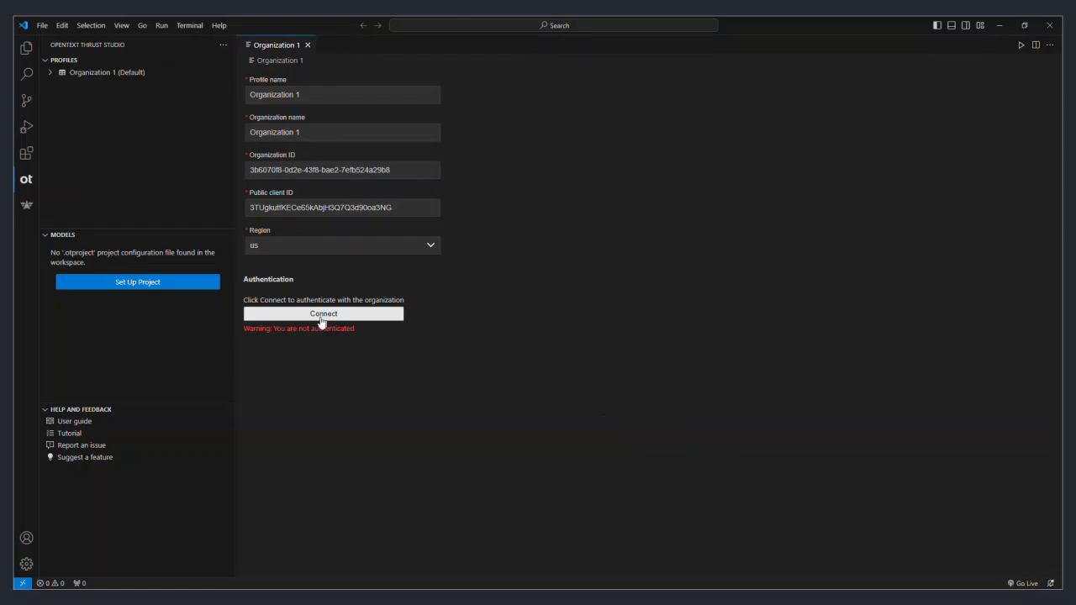
pyautogui.click(324, 314)
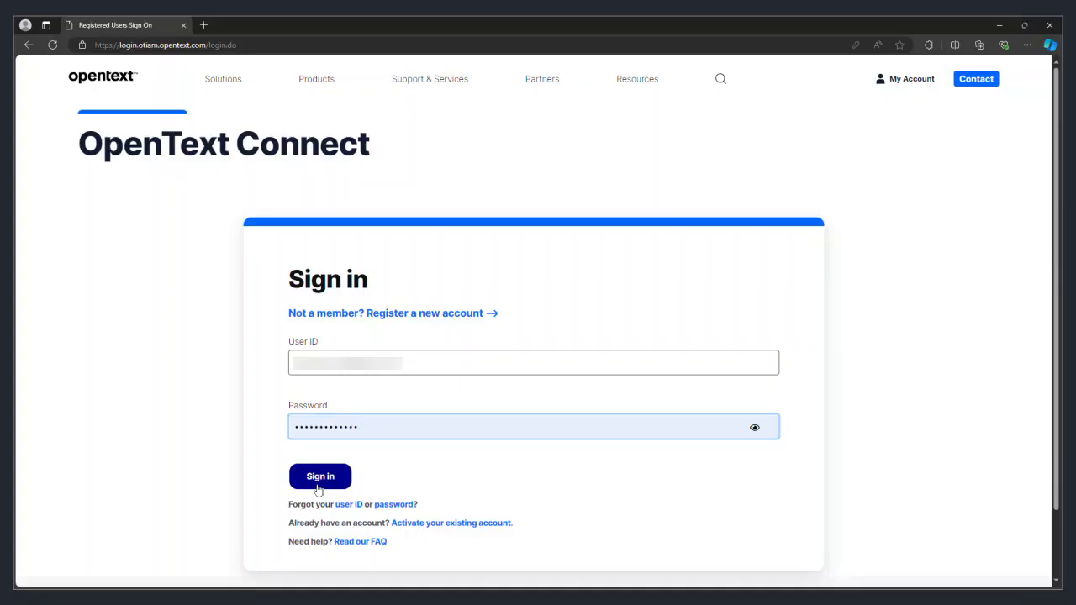
# Step: Sign in on the OpenText Connect page with the User ID and Password
pyautogui.click(319, 476)
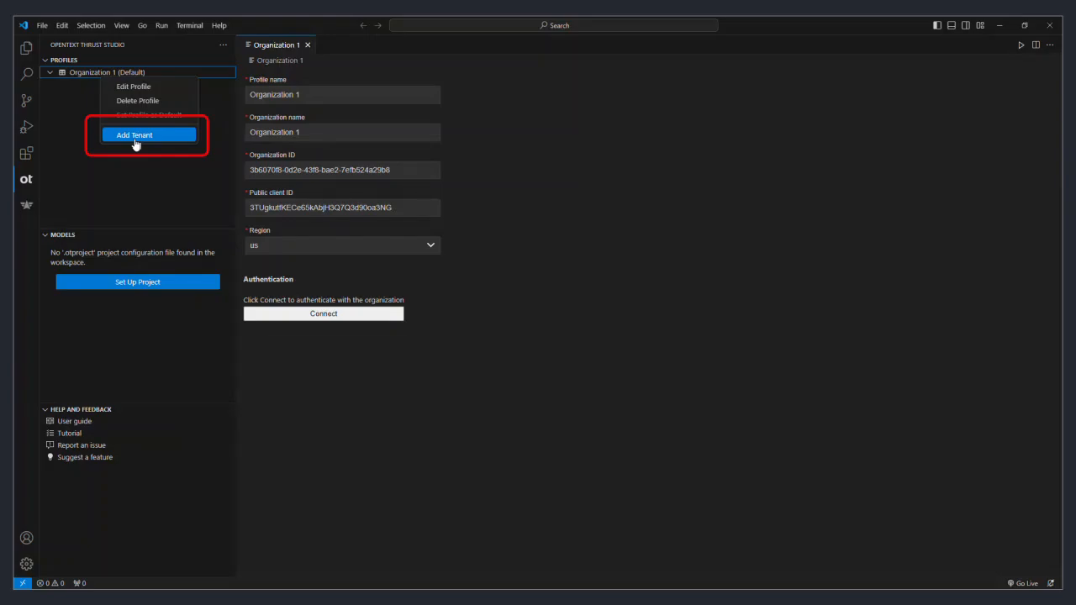
# Step: Add a tenant to the Organization 1 (Default) profile
pyautogui.click(134, 134)
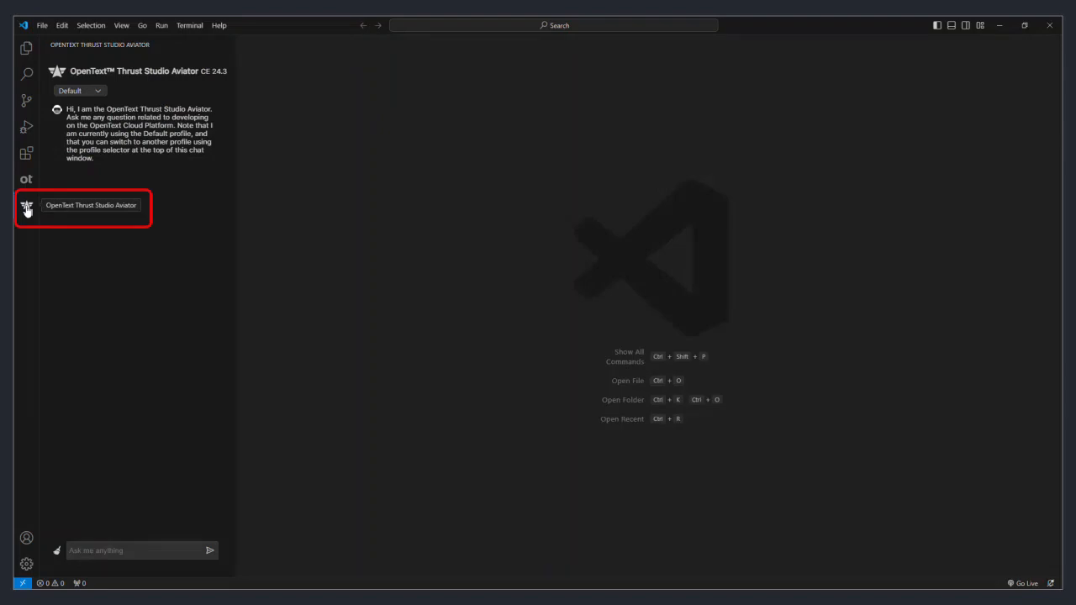
# Step: Open the Aviator chat panel from its Activity Bar icon
pyautogui.click(965, 25)
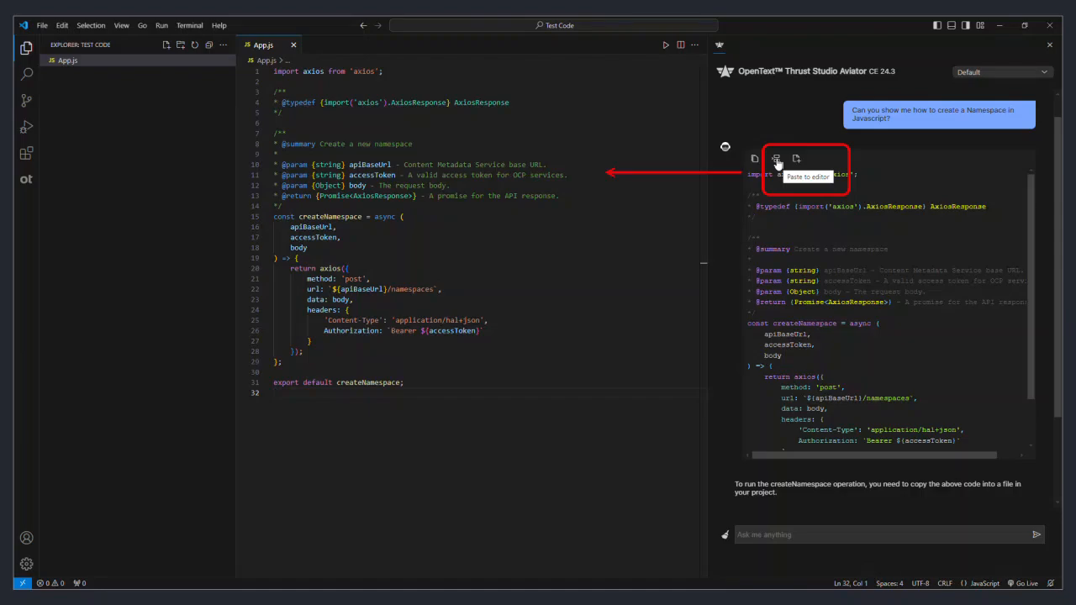
# Step: Paste Aviator's createNamespace code into App.js and open the Developer Tools documentation link
pyautogui.click(776, 159)
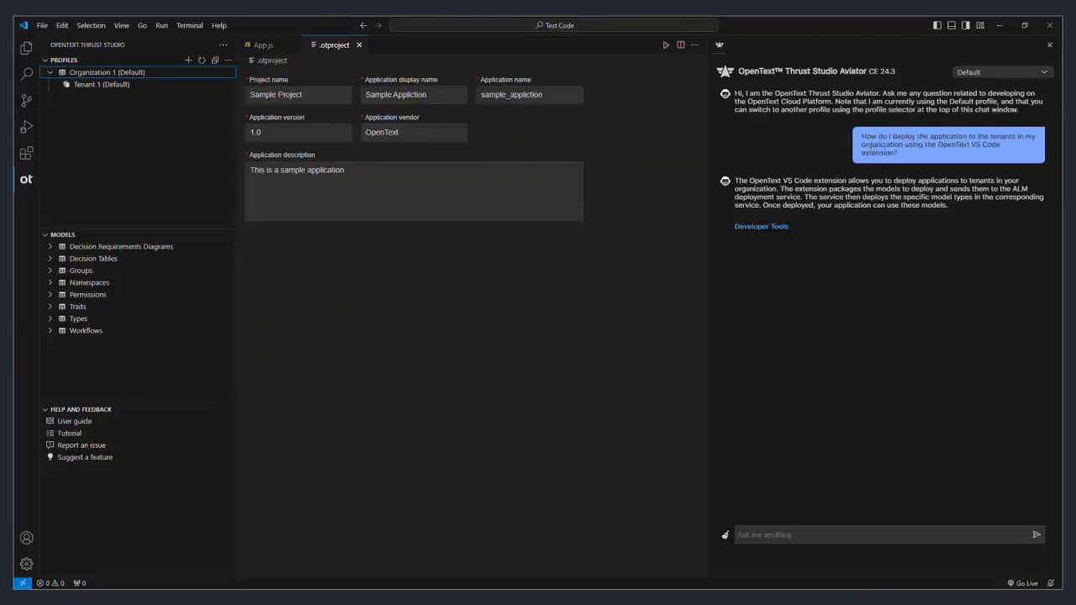
pyautogui.click(761, 226)
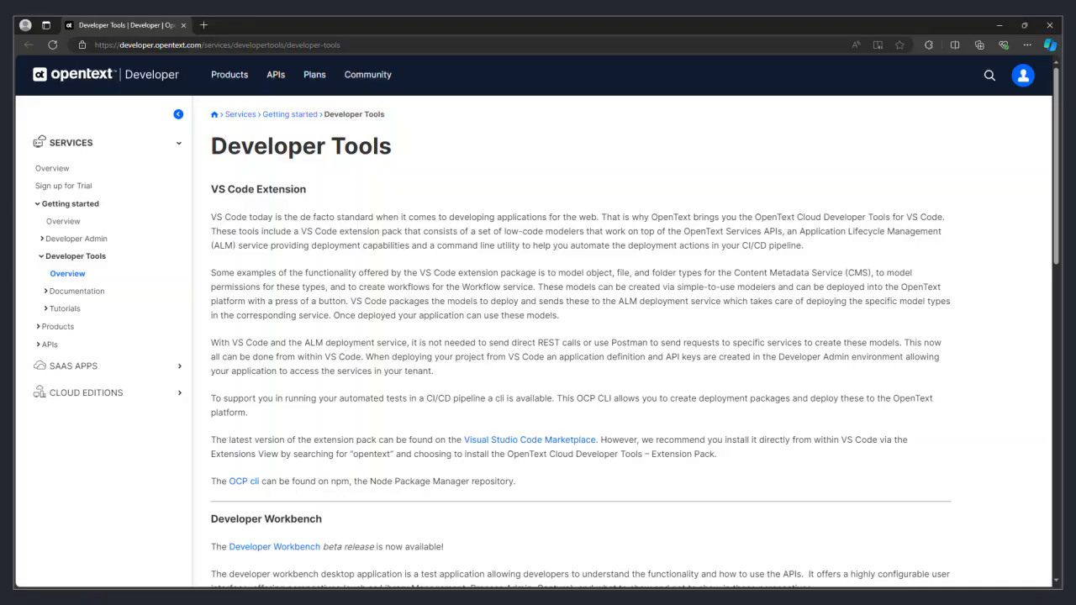